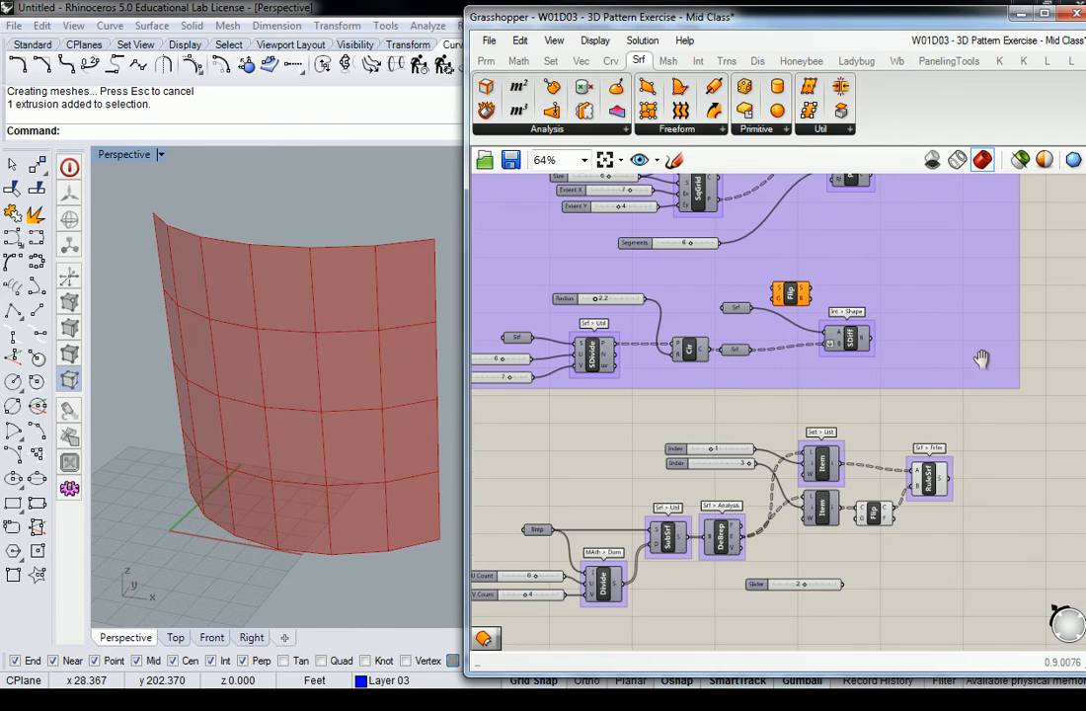
# Zoom the canvas to 100% on the DeBrep, Srf CP, EvalSrf and Polygon group.
pyautogui.scroll(-3)
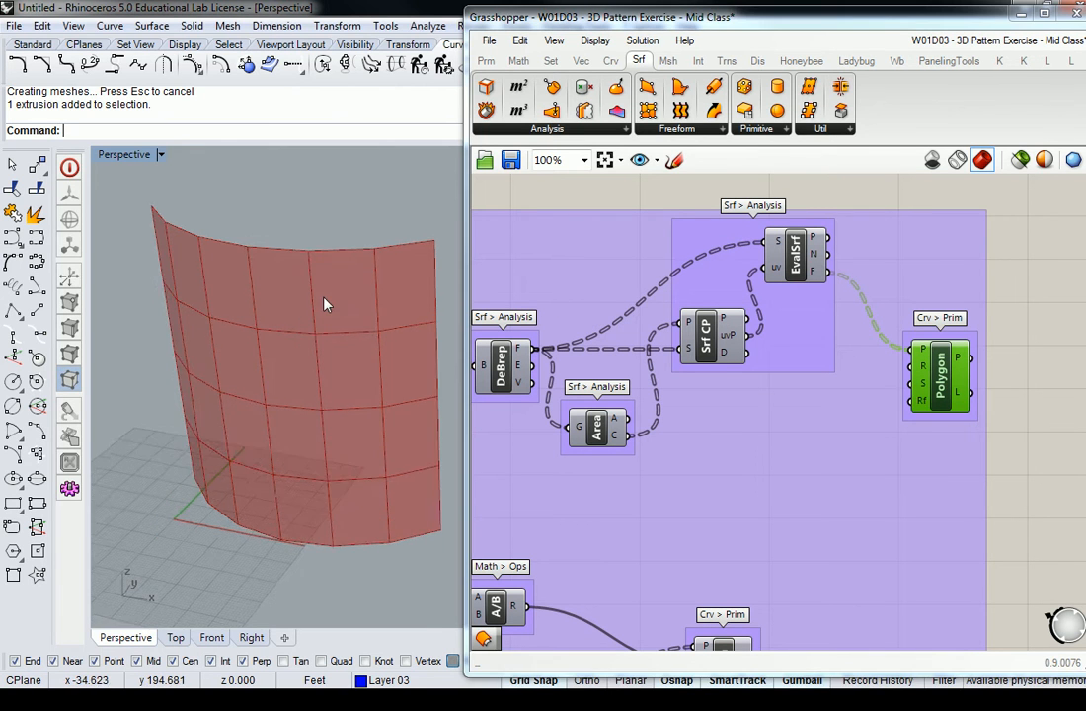
# Enable Preview on the Polygon component so the hexagon grid shows beside the surface.
pyautogui.rightClick(938, 366)
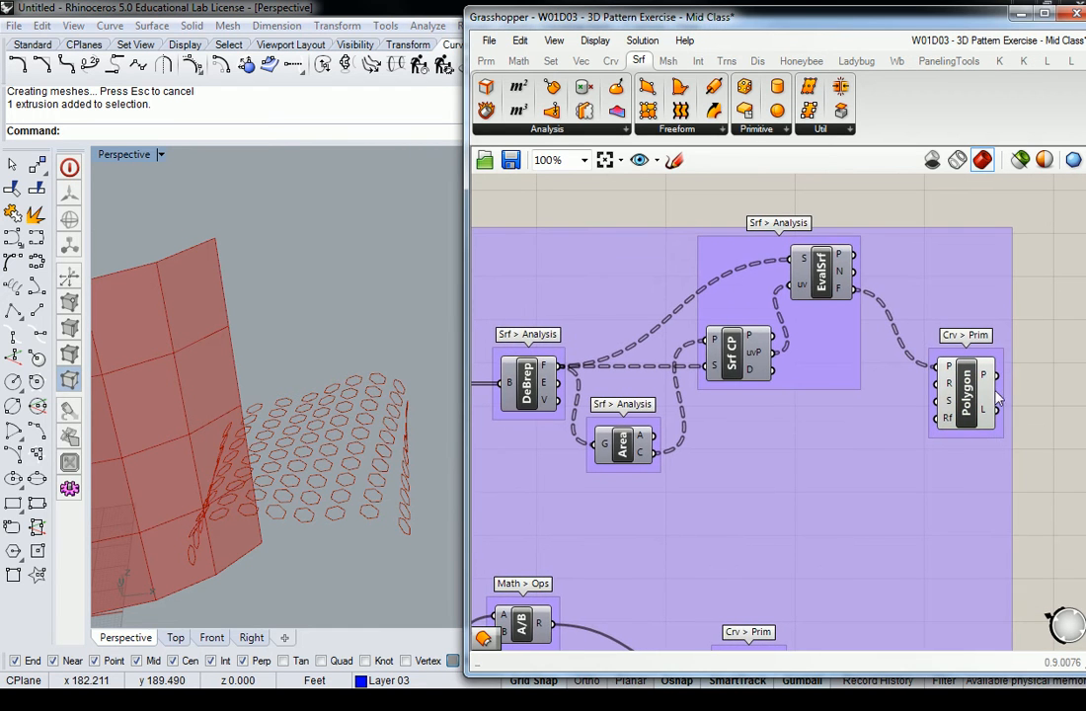
pyautogui.moveTo(983, 409)
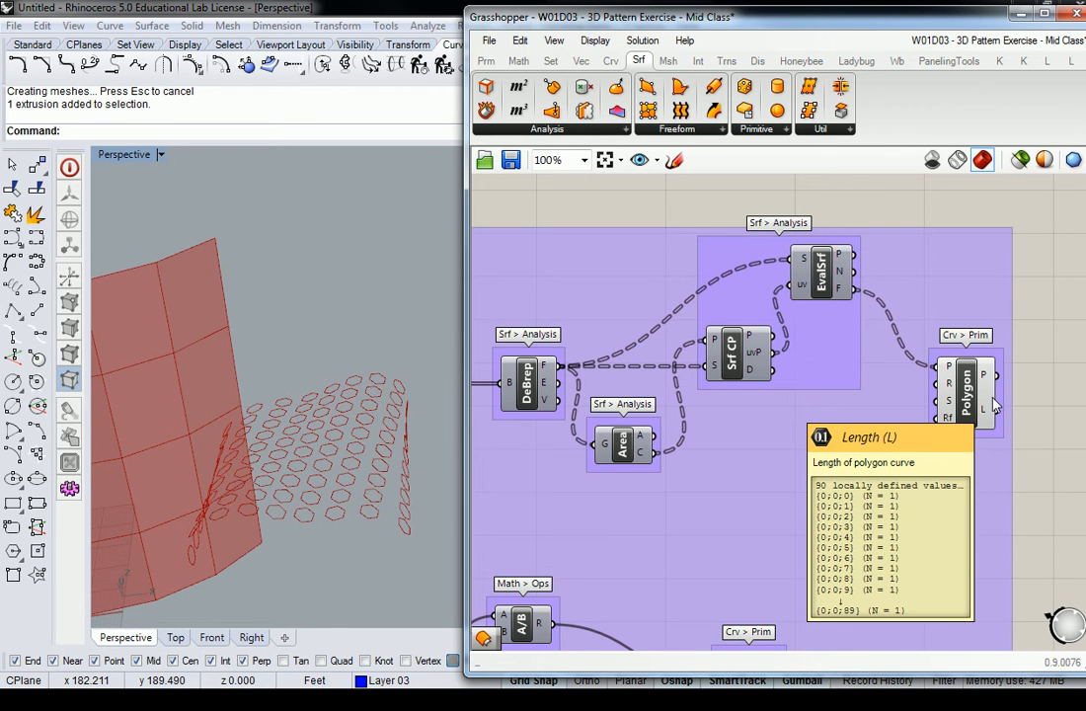
# Pan left to the Divide, SubSrf and DeBrep components making the 10-by-9 sub-surface grid.
pyautogui.scroll(-3)
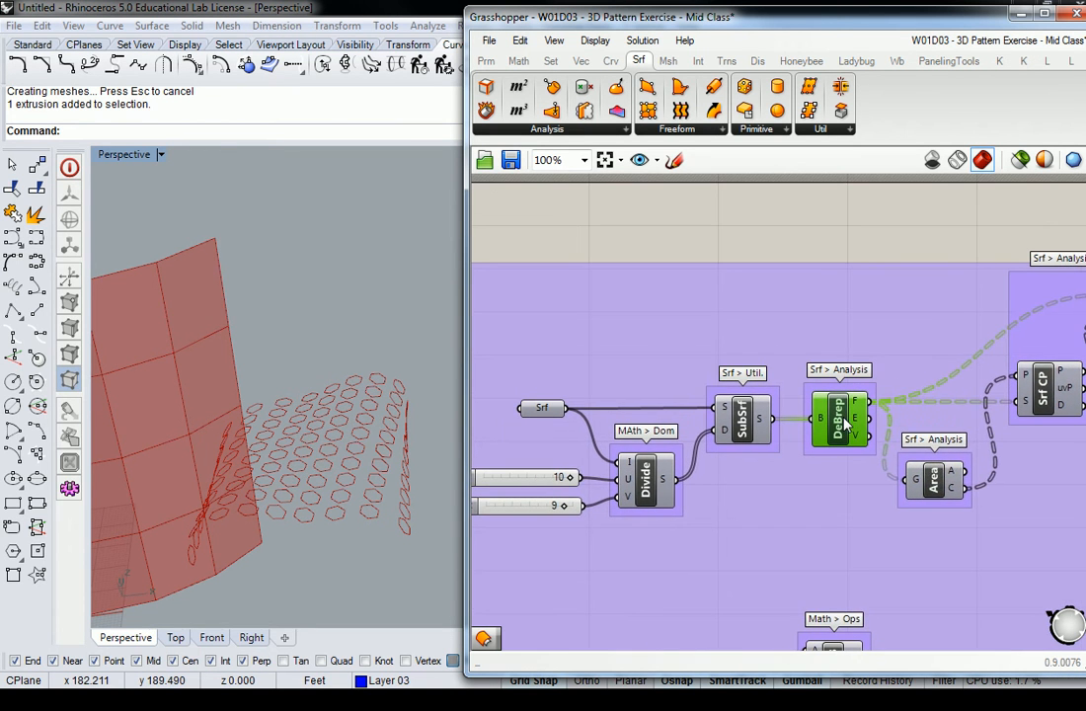
pyautogui.moveTo(837, 419)
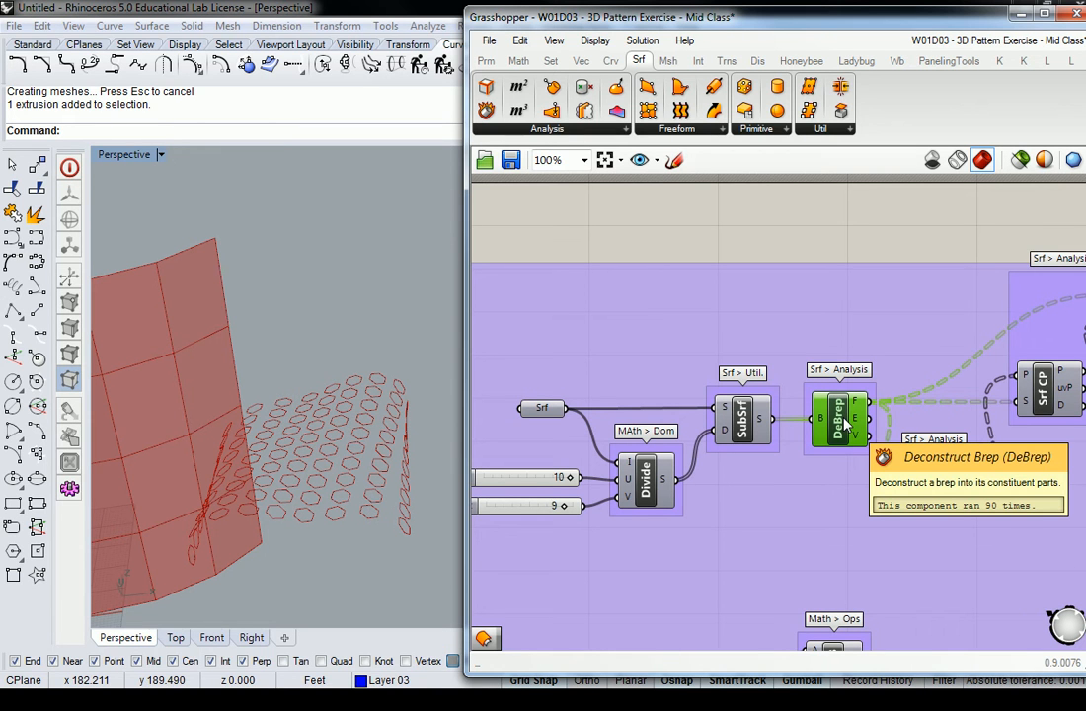
pyautogui.moveTo(865, 403)
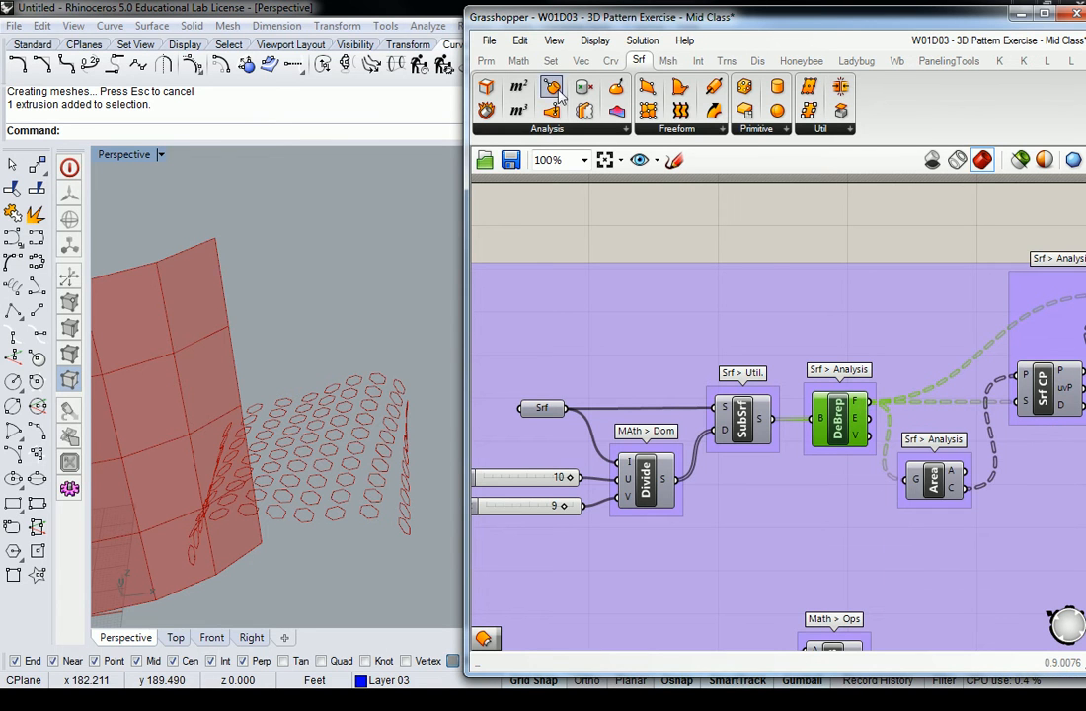
# Show the Params components, inspect DeBrep's F output, and pan to RuleSrf's untrimmed-surface list.
pyautogui.click(486, 59)
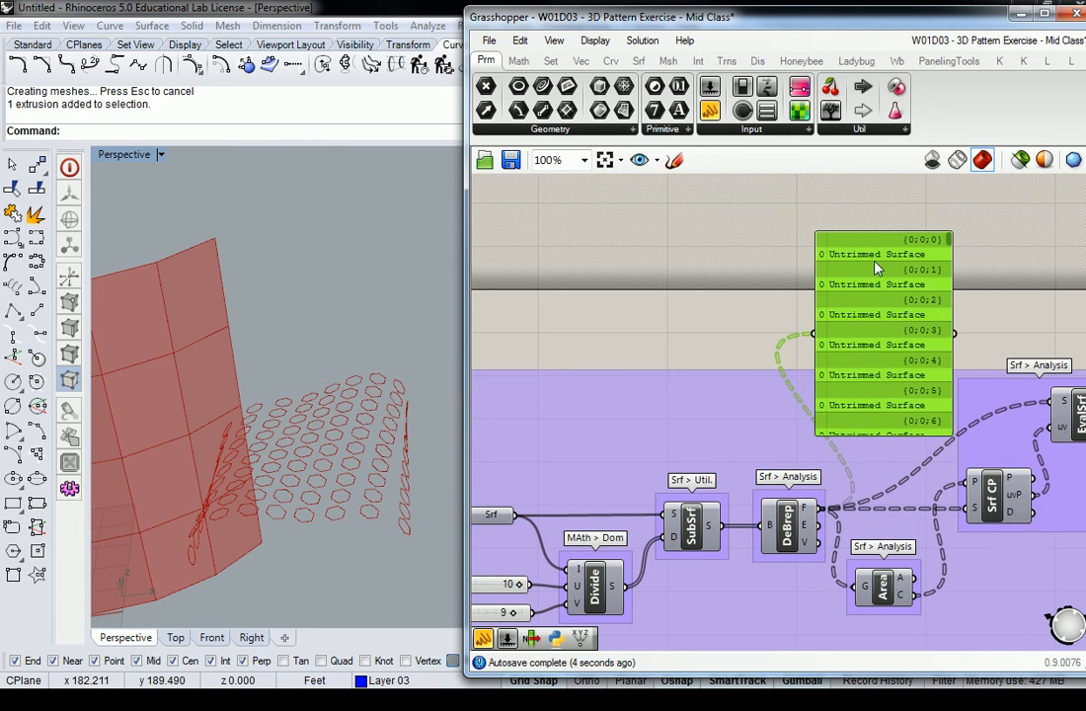
pyautogui.moveTo(721, 345)
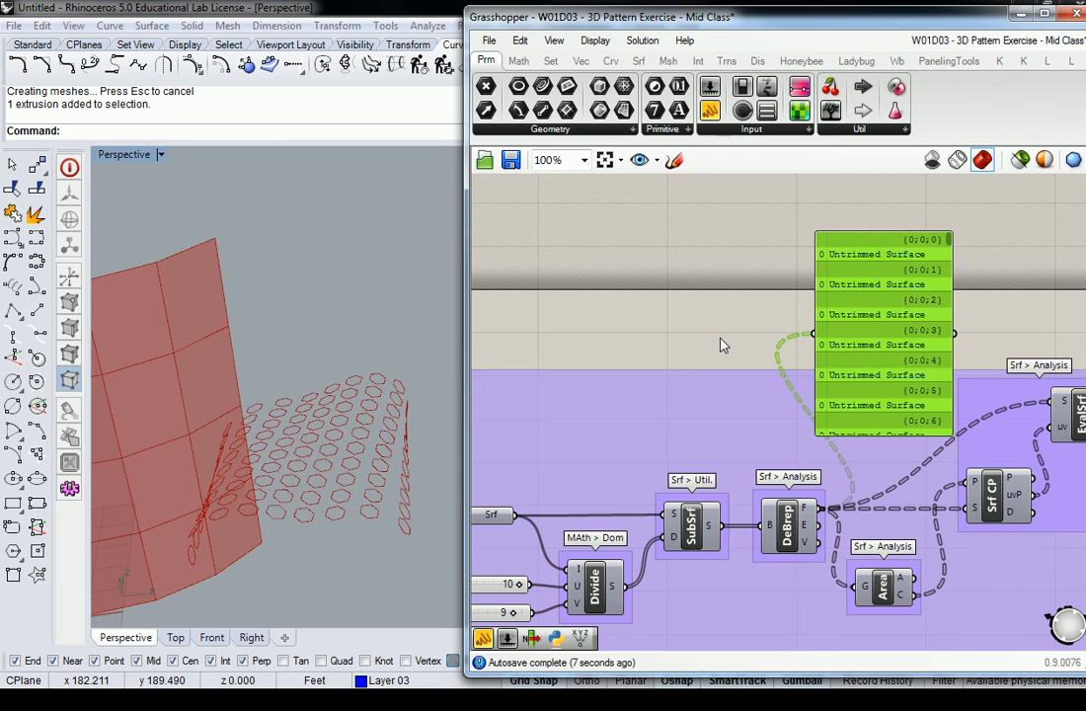
pyautogui.scroll(-3)
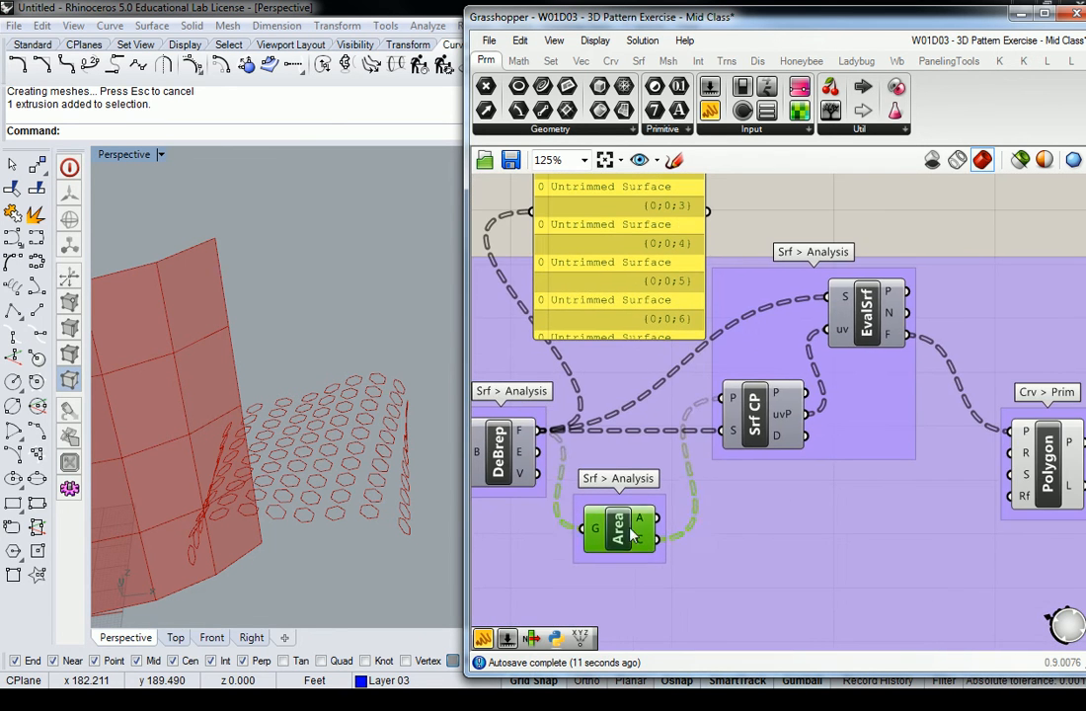
pyautogui.scroll(-3)
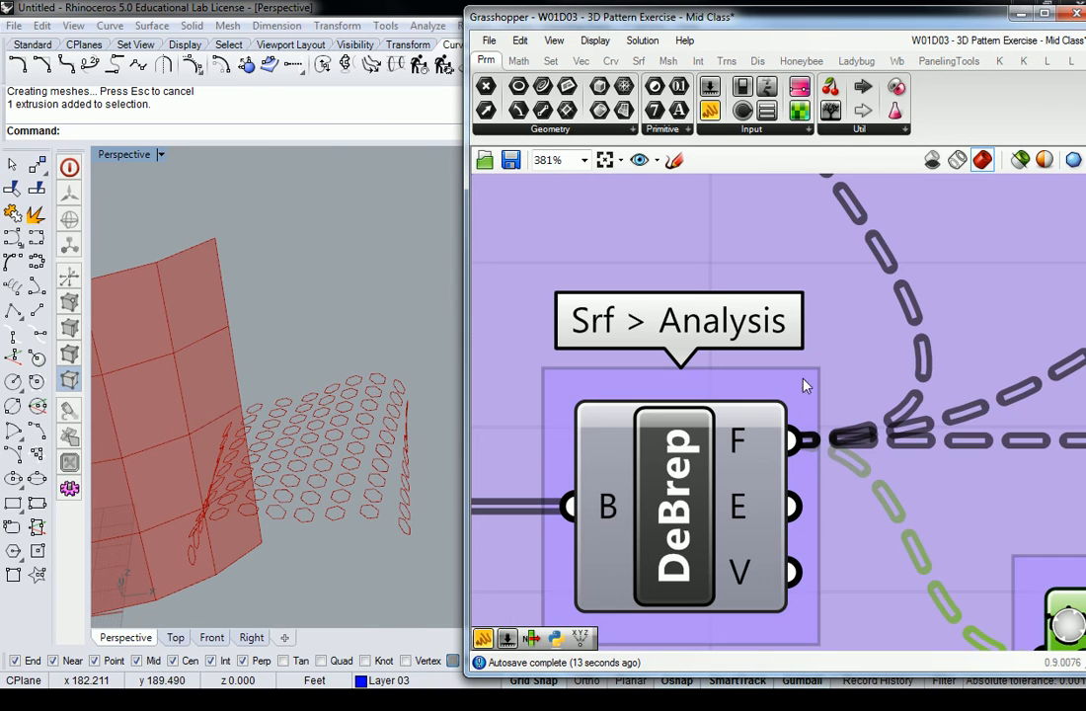
pyautogui.moveTo(839, 389)
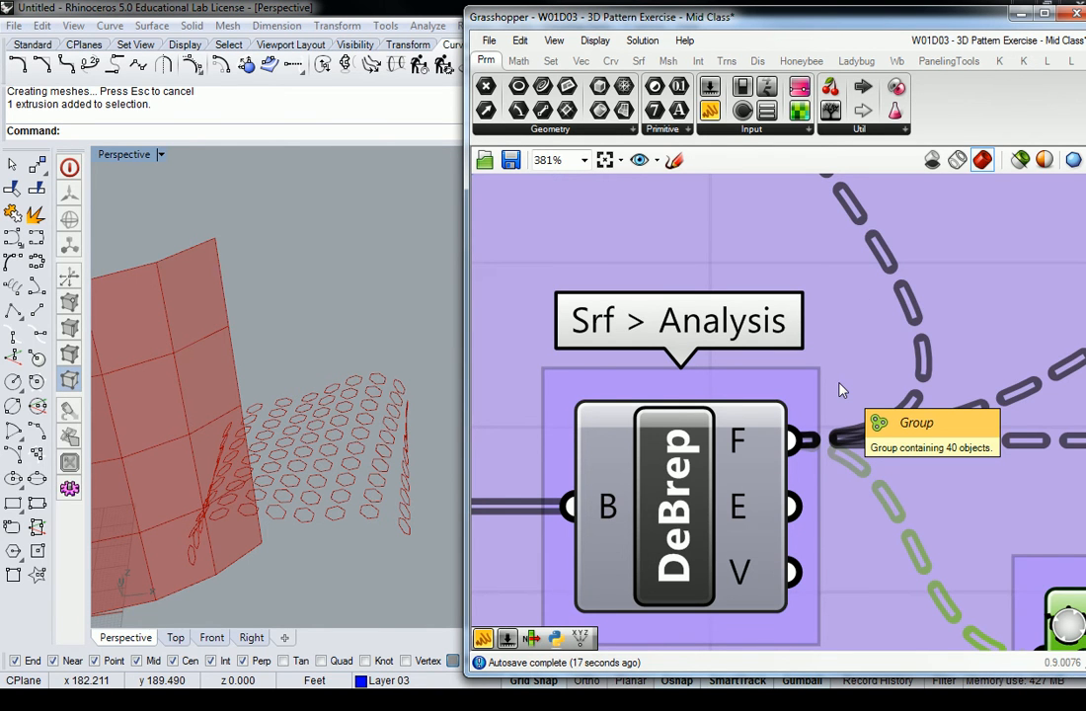
pyautogui.scroll(-3)
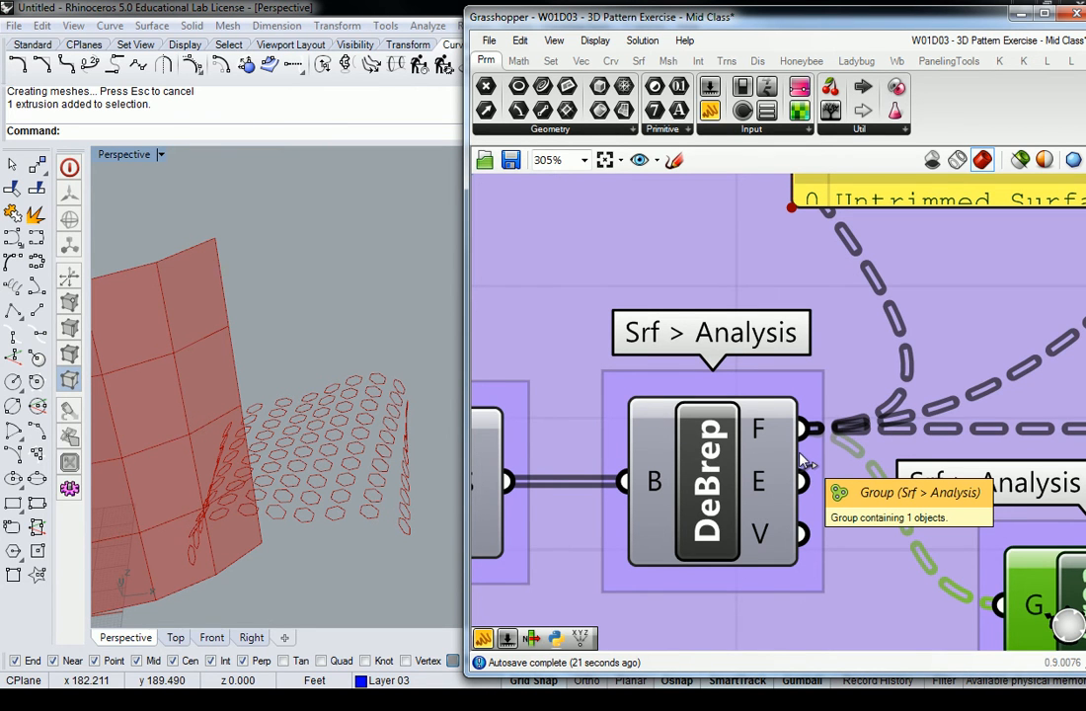
pyautogui.scroll(-3)
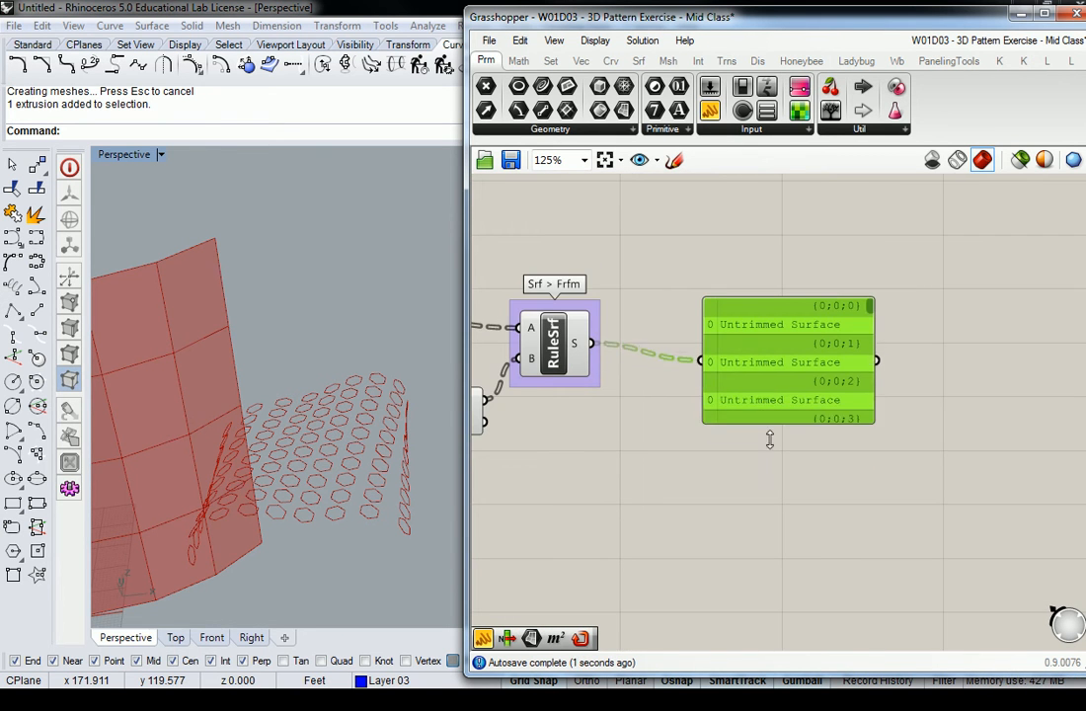
# Compare the yellow and green Untrimmed Surface panels, then zoom out to 64% on the full group.
pyautogui.scroll(-3)
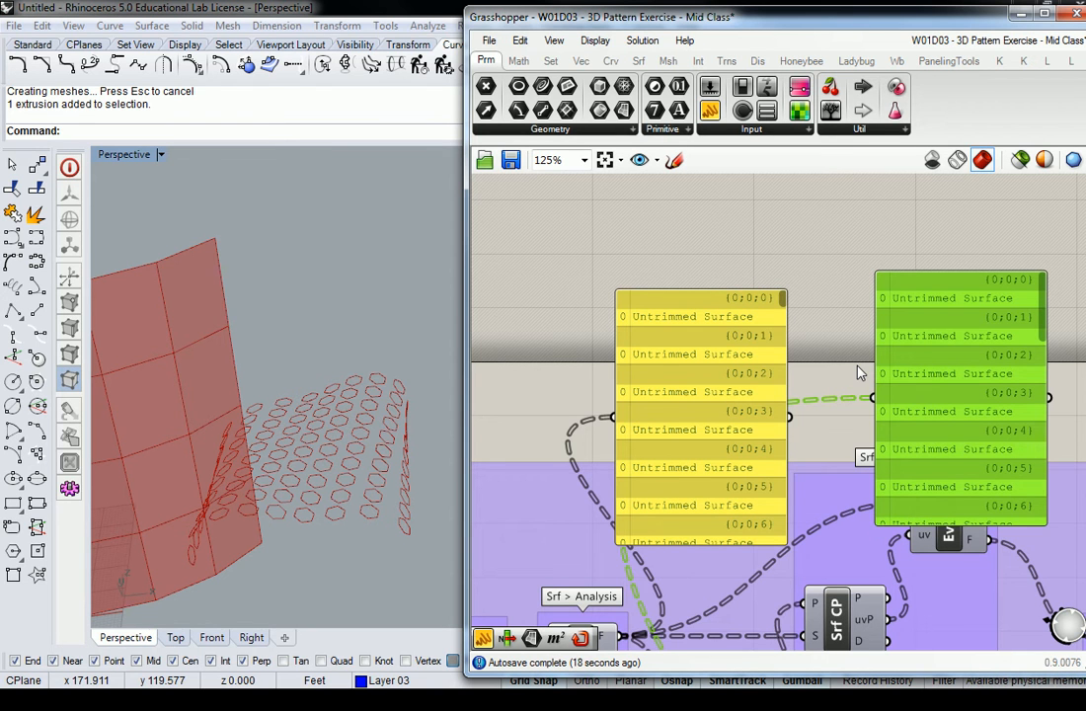
pyautogui.scroll(-3)
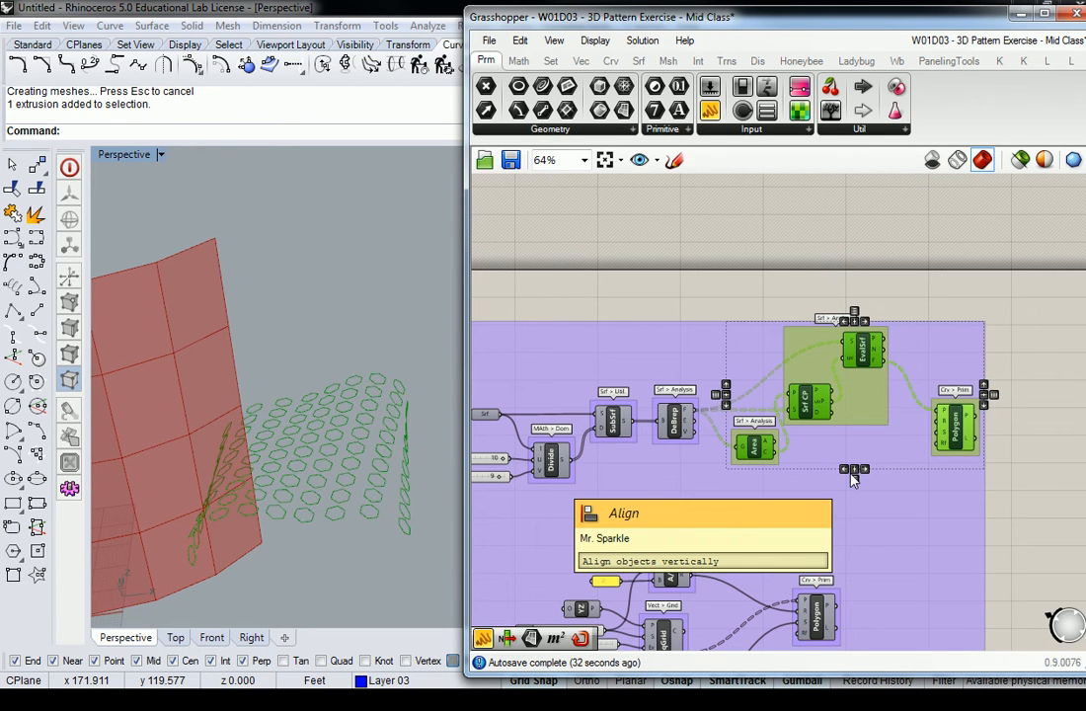
# Zoom to 80% on the Item, Flip and RuleSrf components beside the Srf > Analysis group.
pyautogui.scroll(-3)
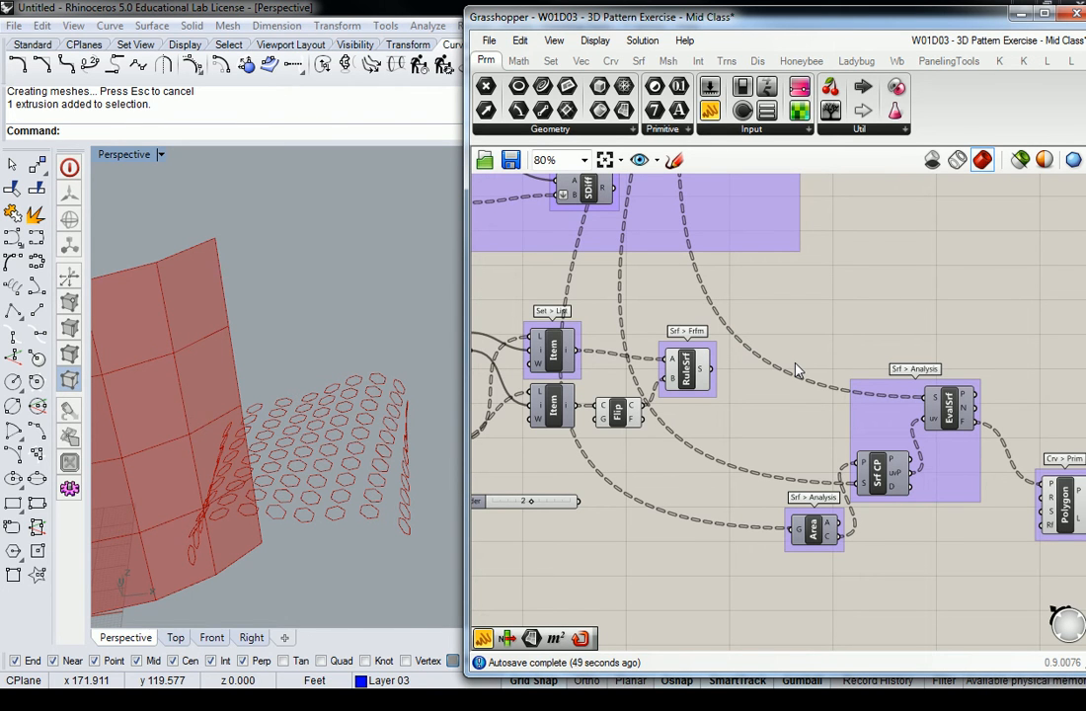
pyautogui.moveTo(861, 466)
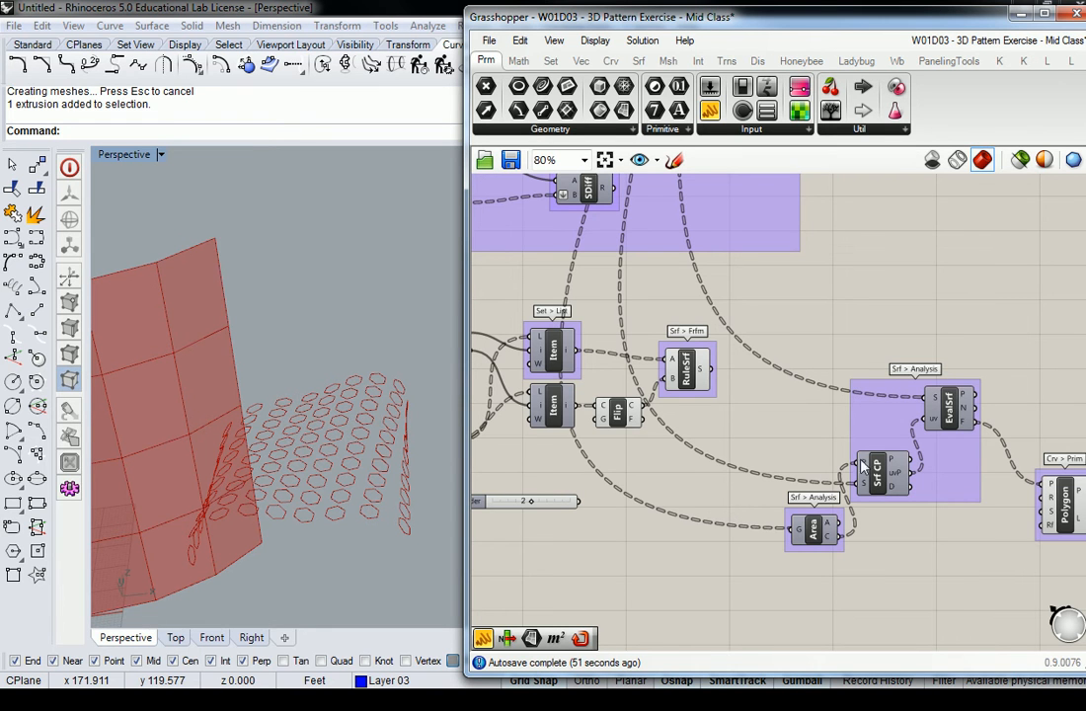
pyautogui.moveTo(798, 529)
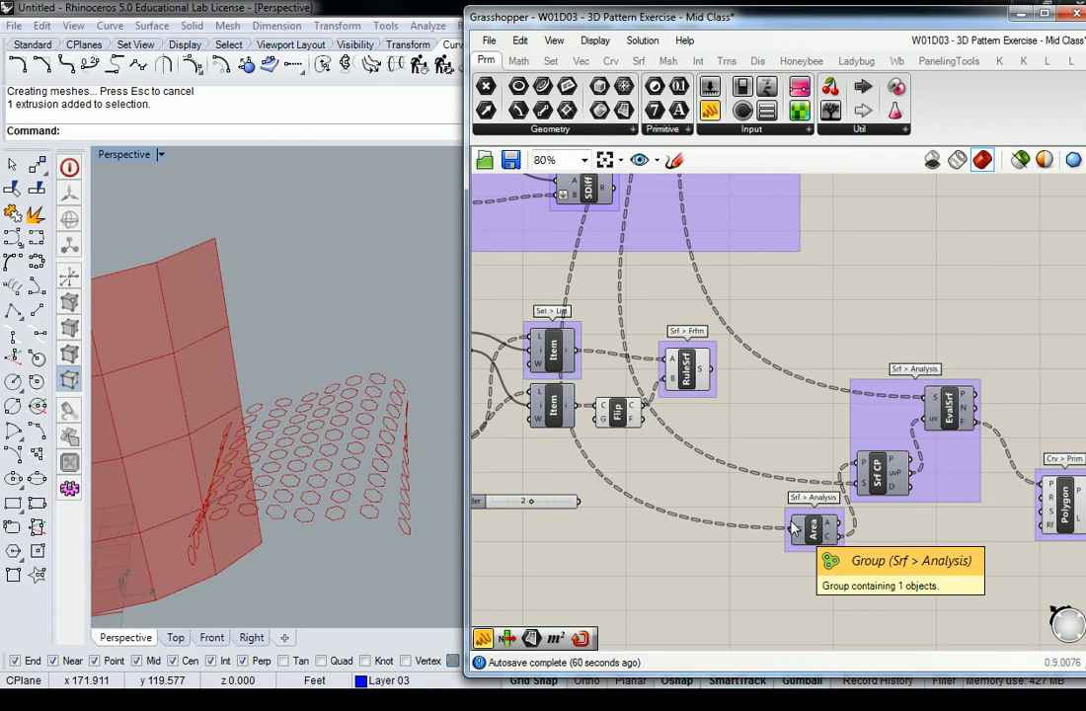
pyautogui.moveTo(288, 154)
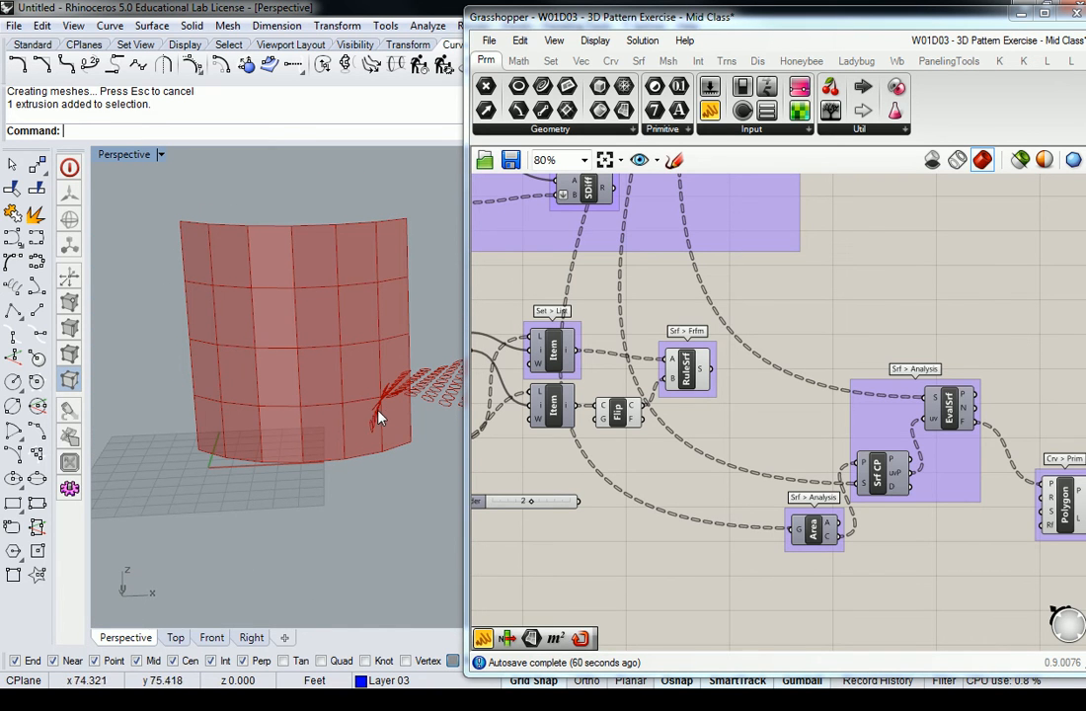
pyautogui.moveTo(413, 431)
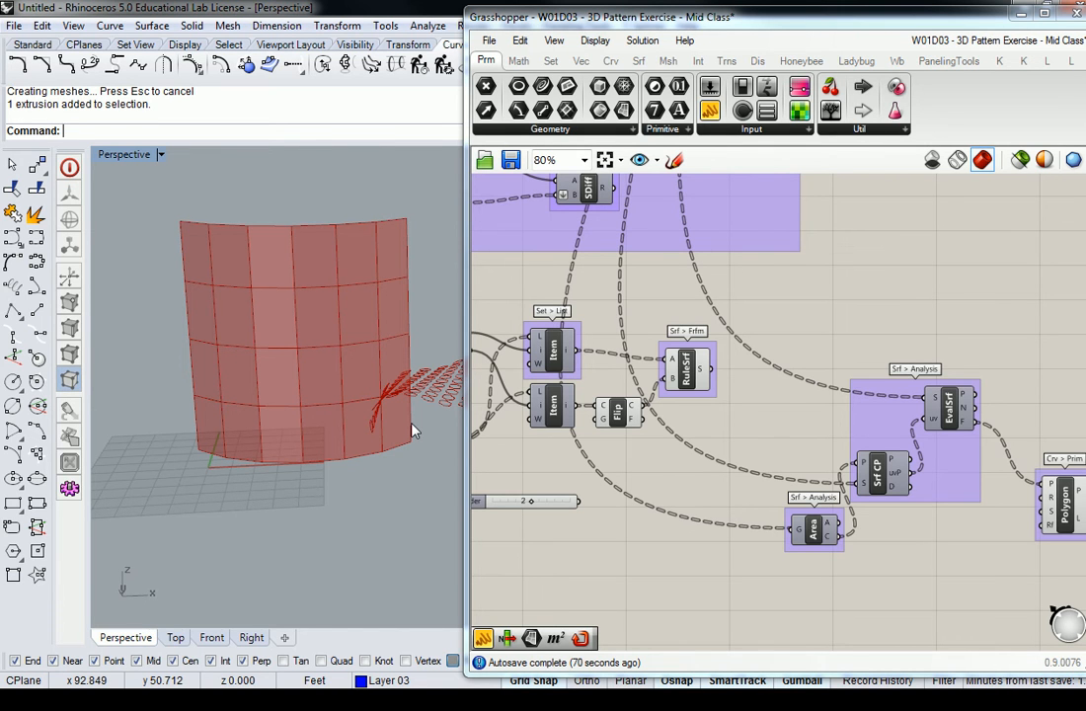
pyautogui.moveTo(814, 409)
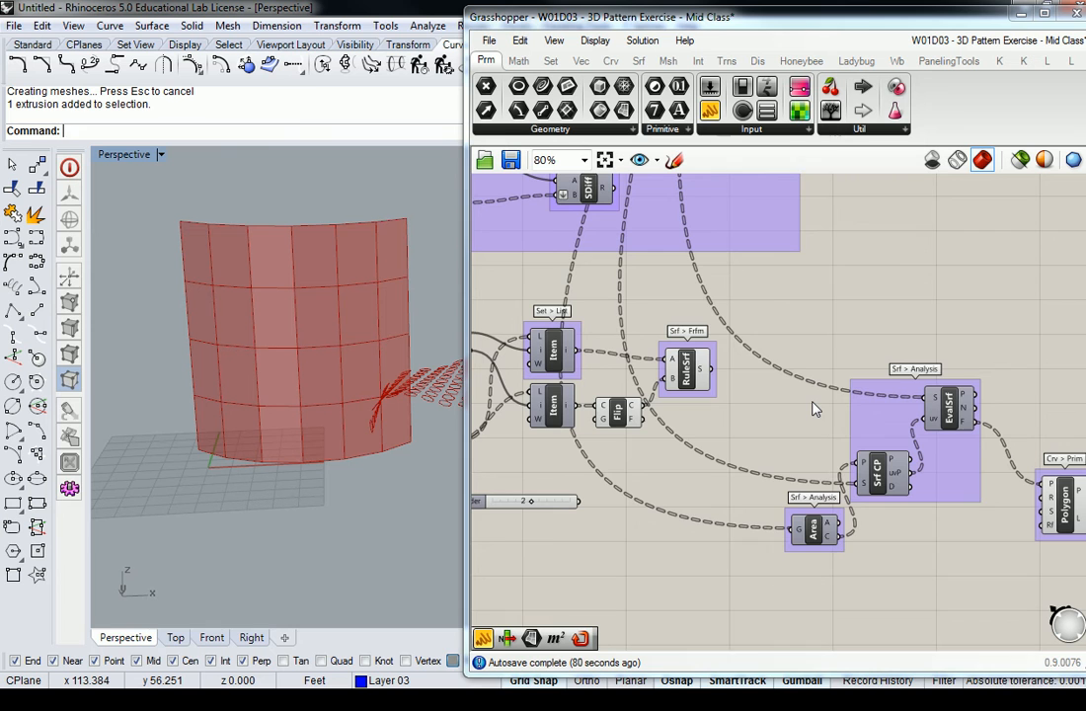
pyautogui.scroll(-3)
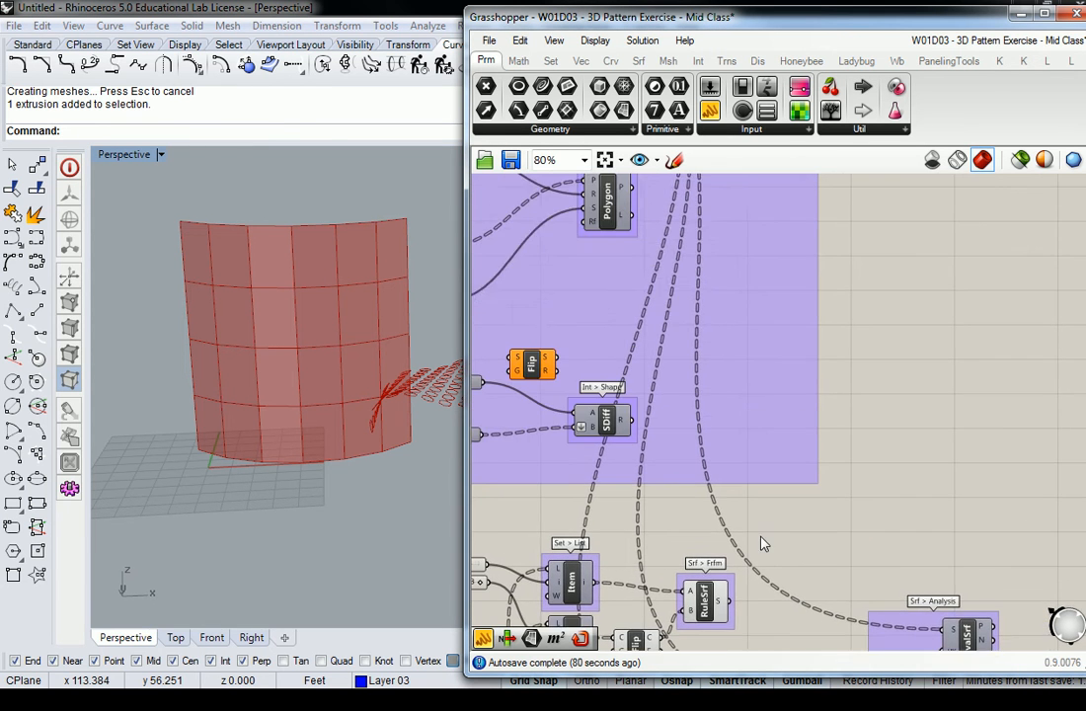
pyautogui.scroll(-3)
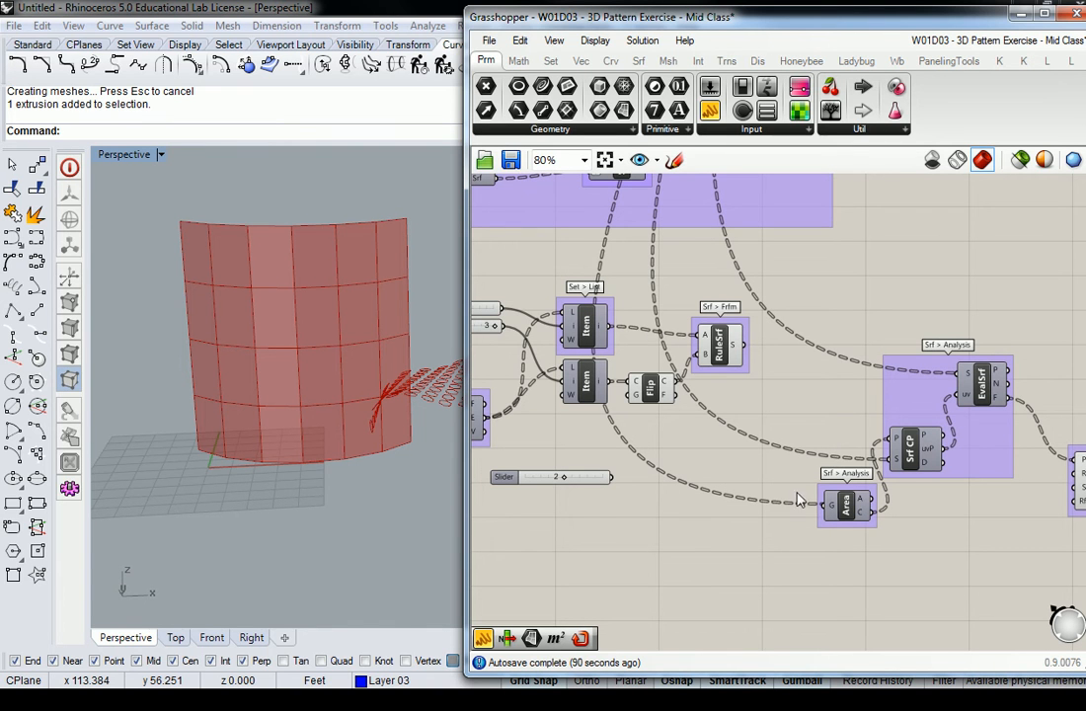
pyautogui.moveTo(865, 418)
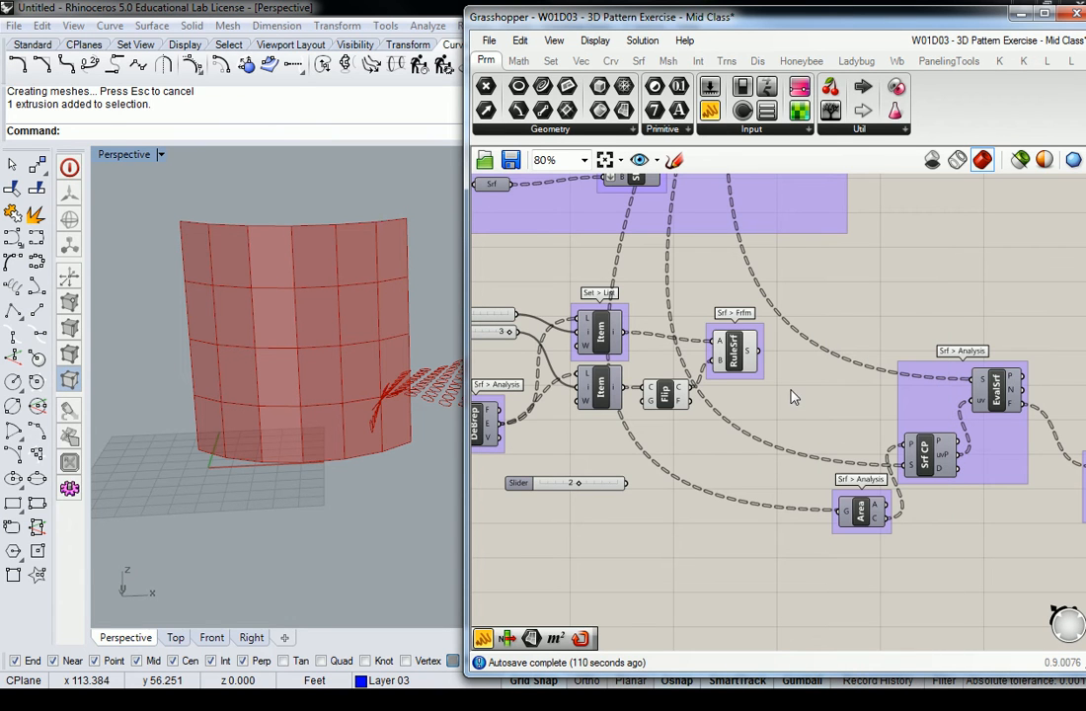
pyautogui.moveTo(851, 414)
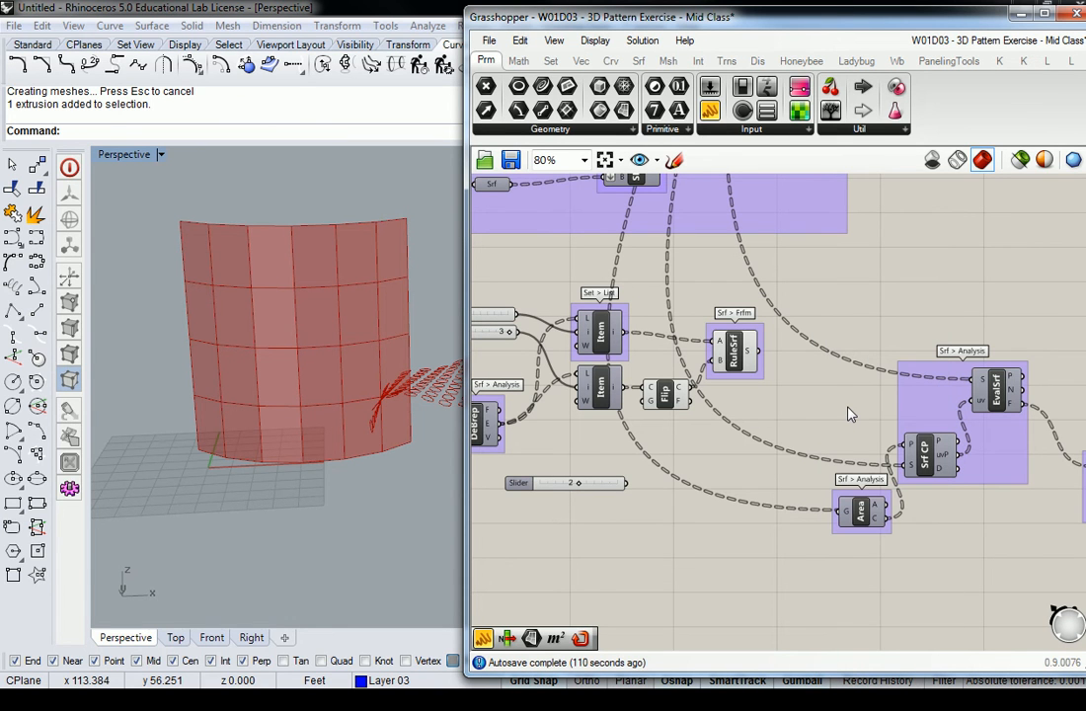
# Lock the Grasshopper solver from the canvas menu so the definition stops recomputing.
pyautogui.rightClick(853, 414)
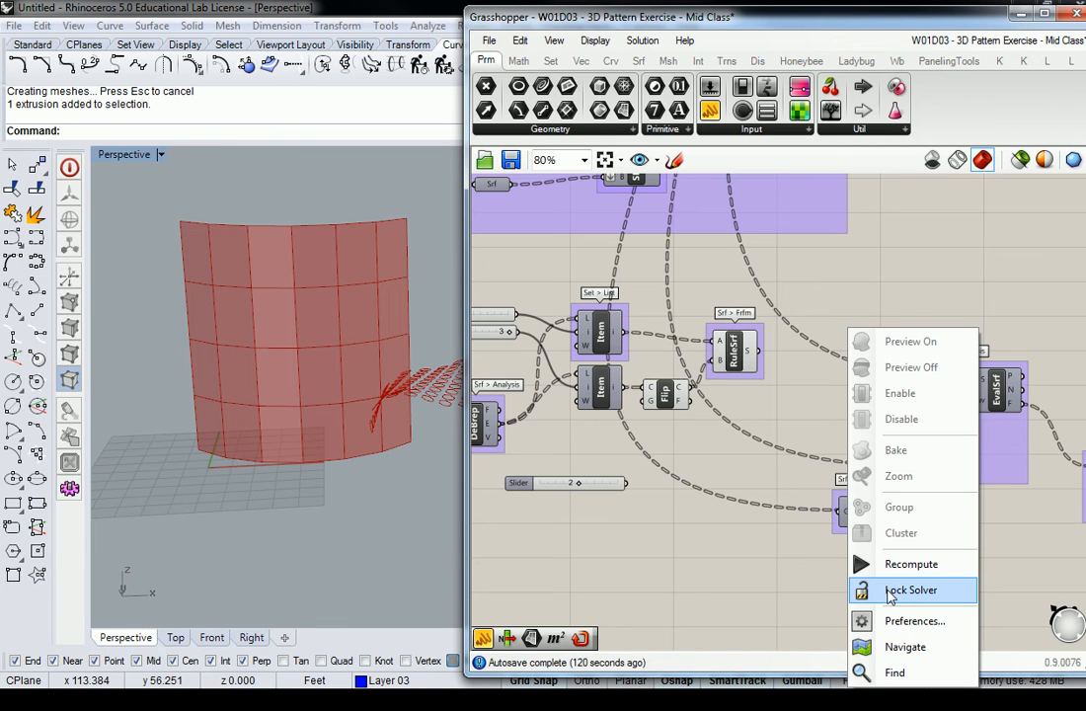
pyautogui.click(911, 589)
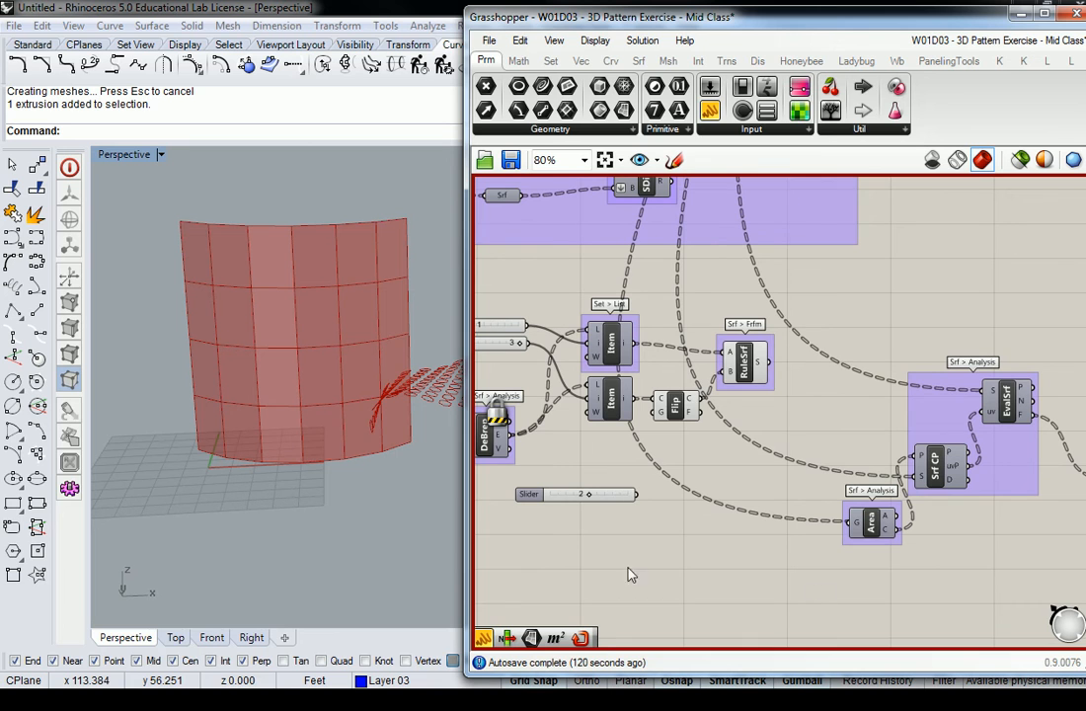
pyautogui.moveTo(497, 423)
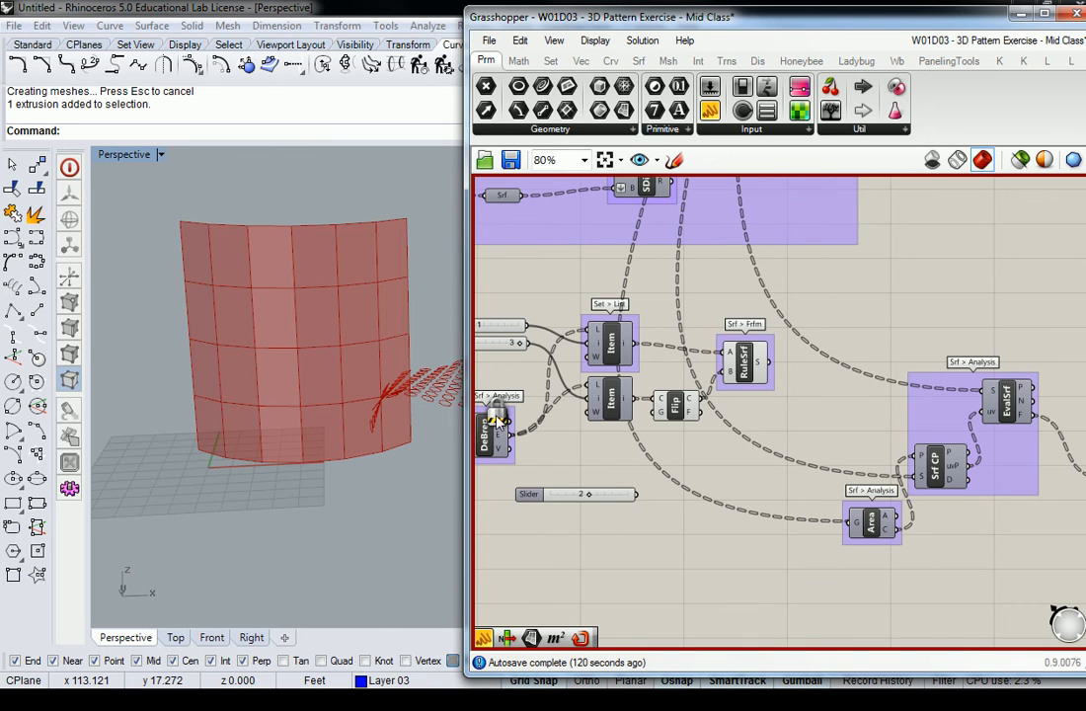
pyautogui.moveTo(838, 428)
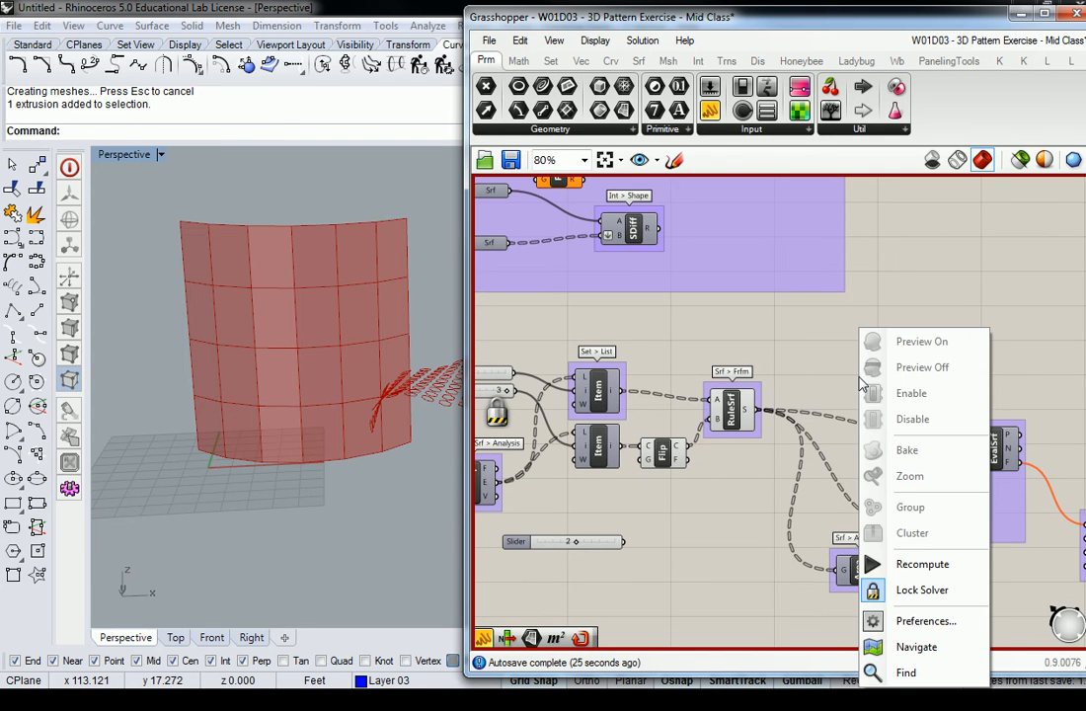
pyautogui.moveTo(922, 588)
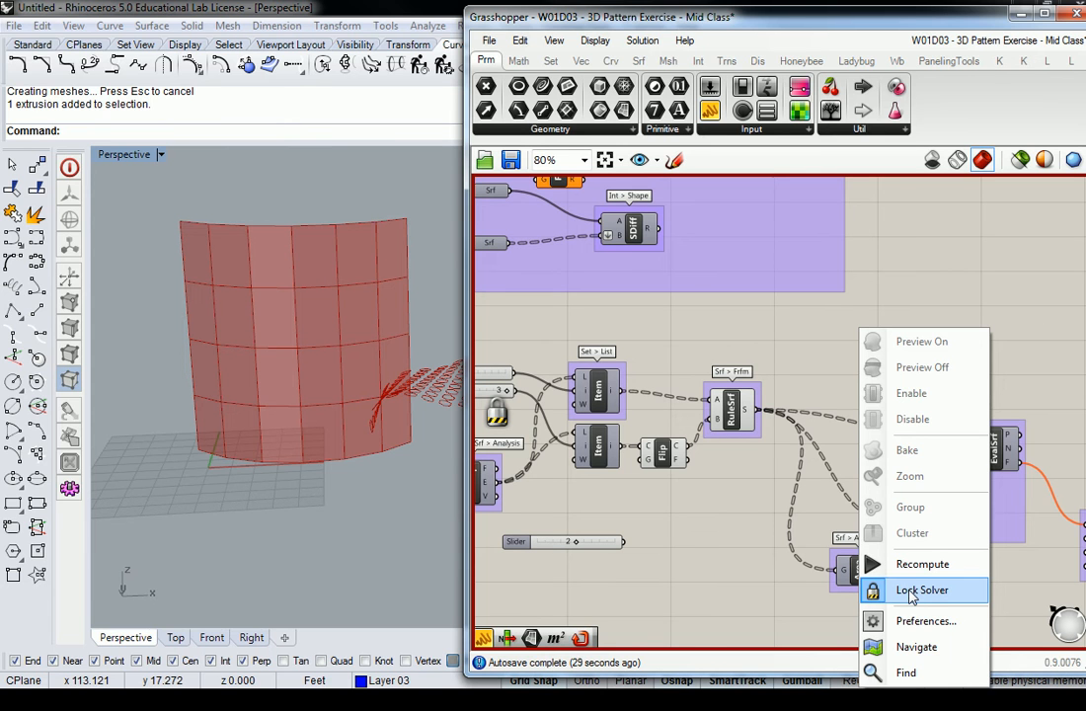
# Unlock the solver so a hexagon appears on each panel, then orbit around the surface.
pyautogui.click(921, 588)
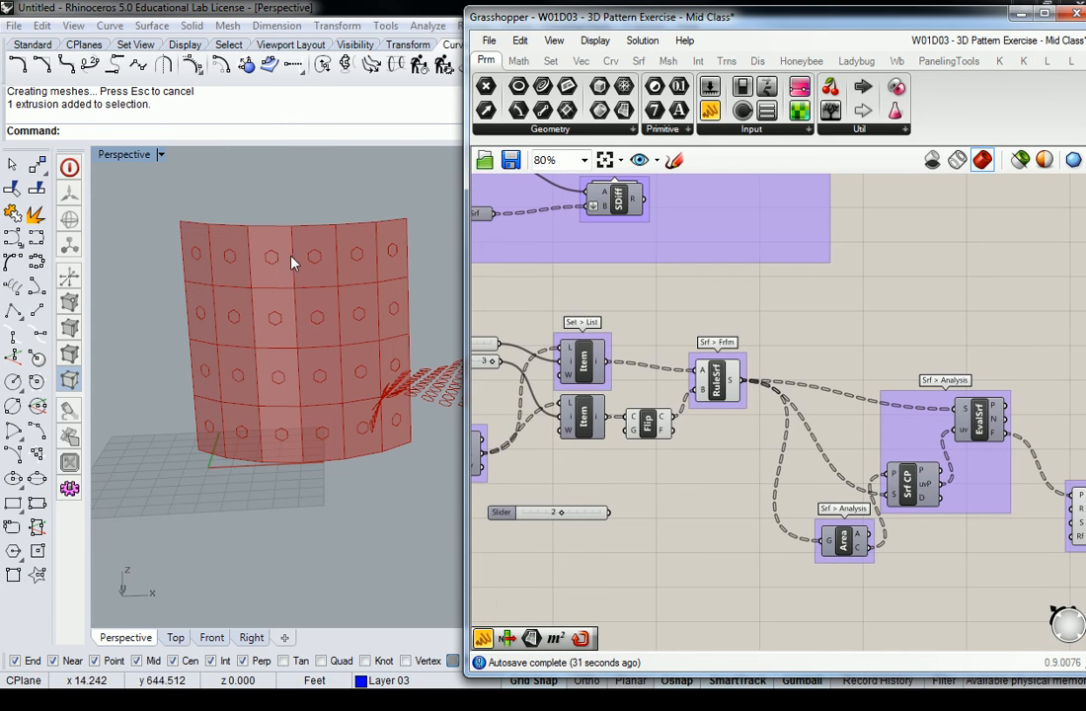
pyautogui.moveTo(181, 261)
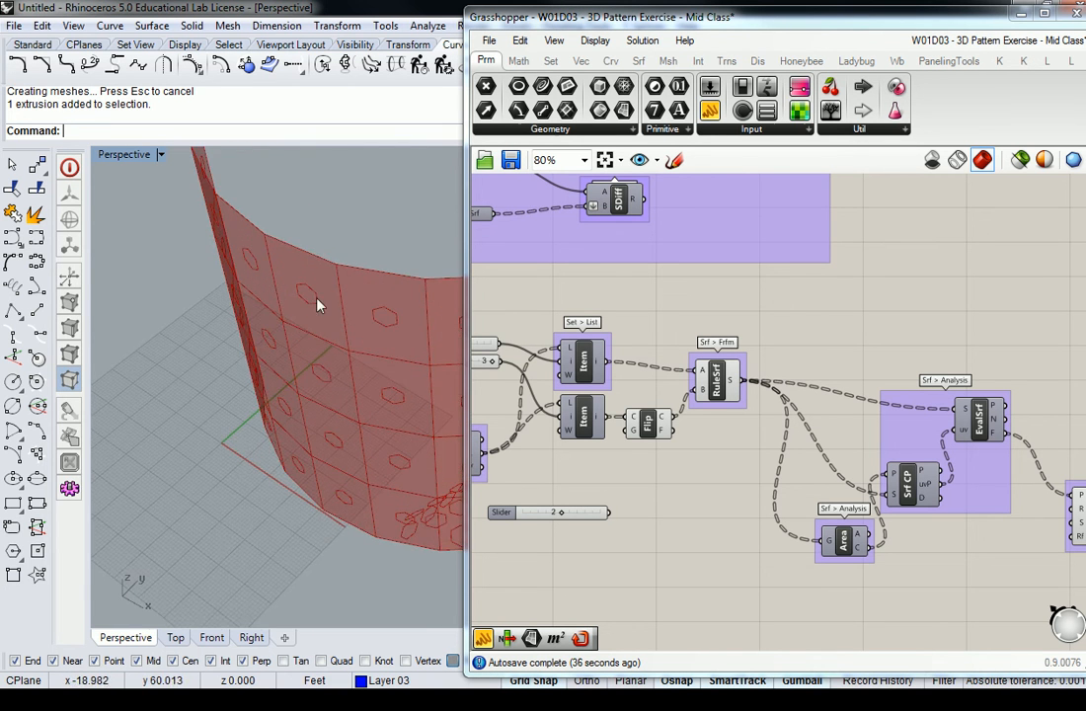
pyautogui.moveTo(316, 306); pyautogui.dragTo(336, 332)
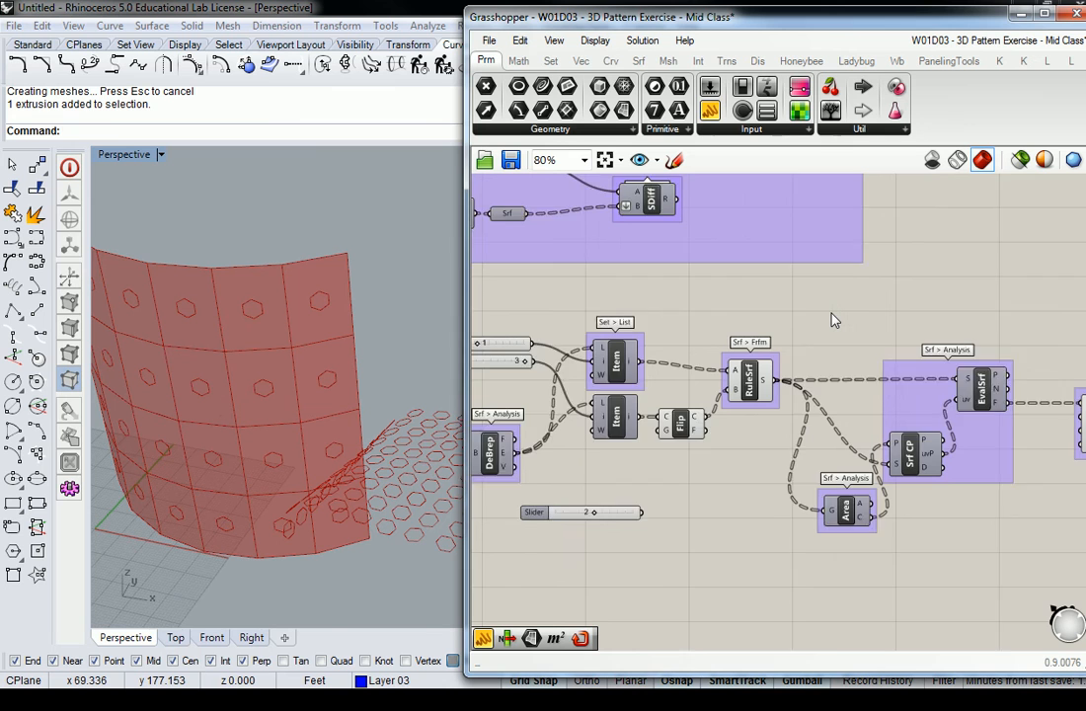
# Select the Surface Closest Point component and rewire its input so it errors and turns orange.
pyautogui.scroll(-3)
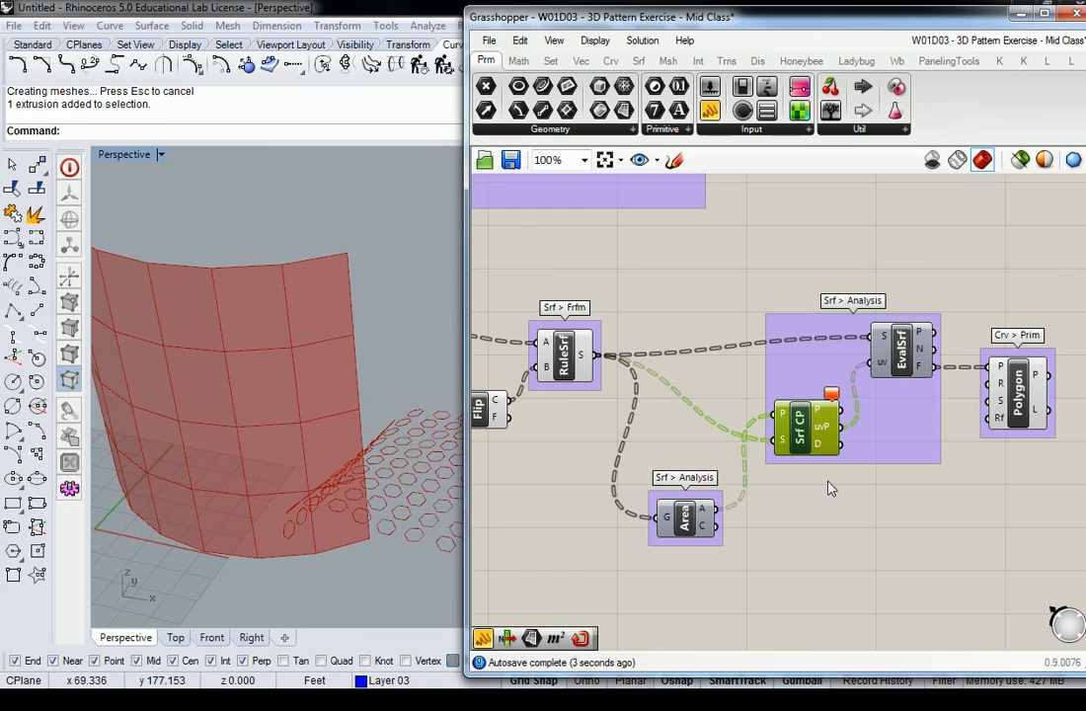
pyautogui.click(806, 430)
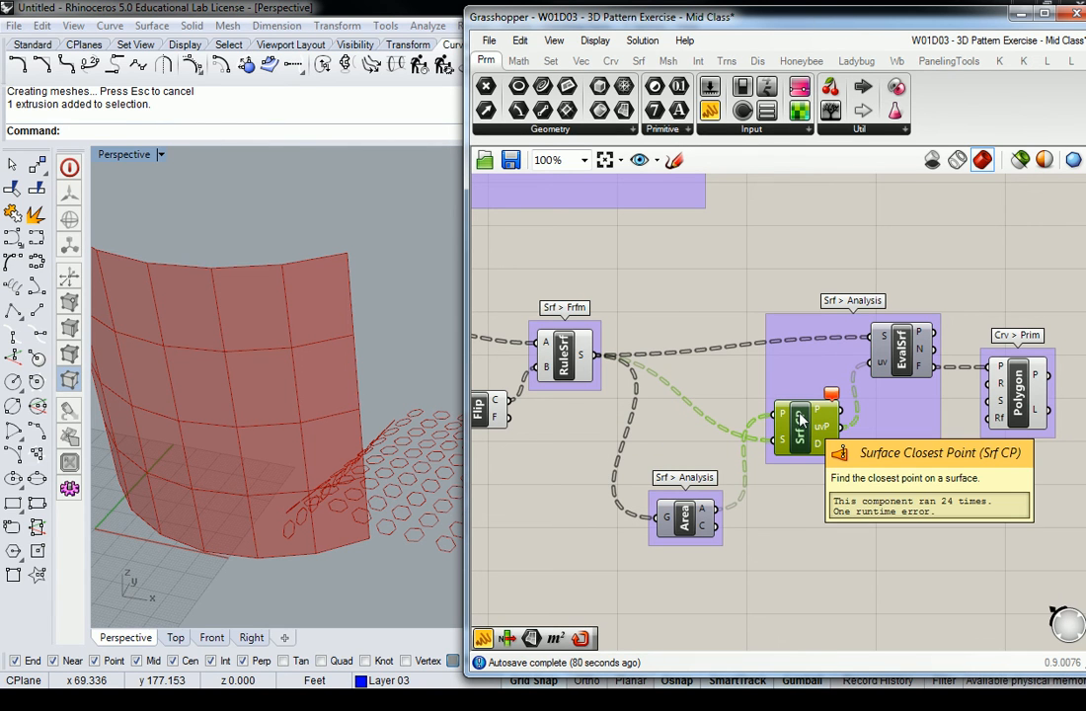
pyautogui.moveTo(782, 443)
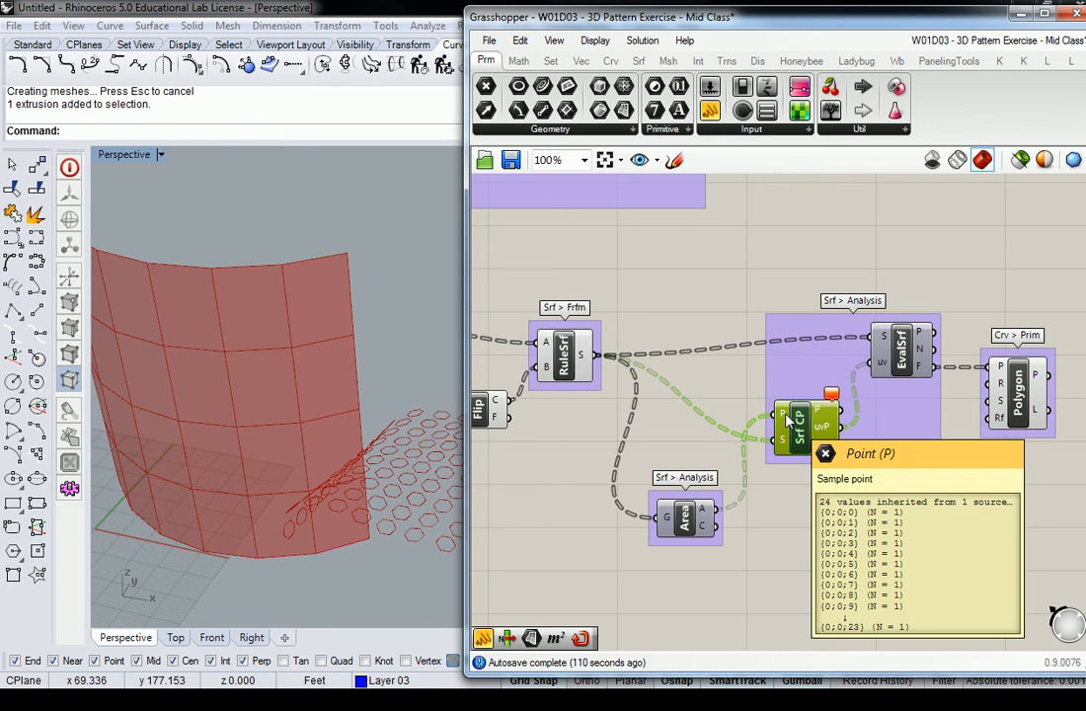
pyautogui.moveTo(721, 517)
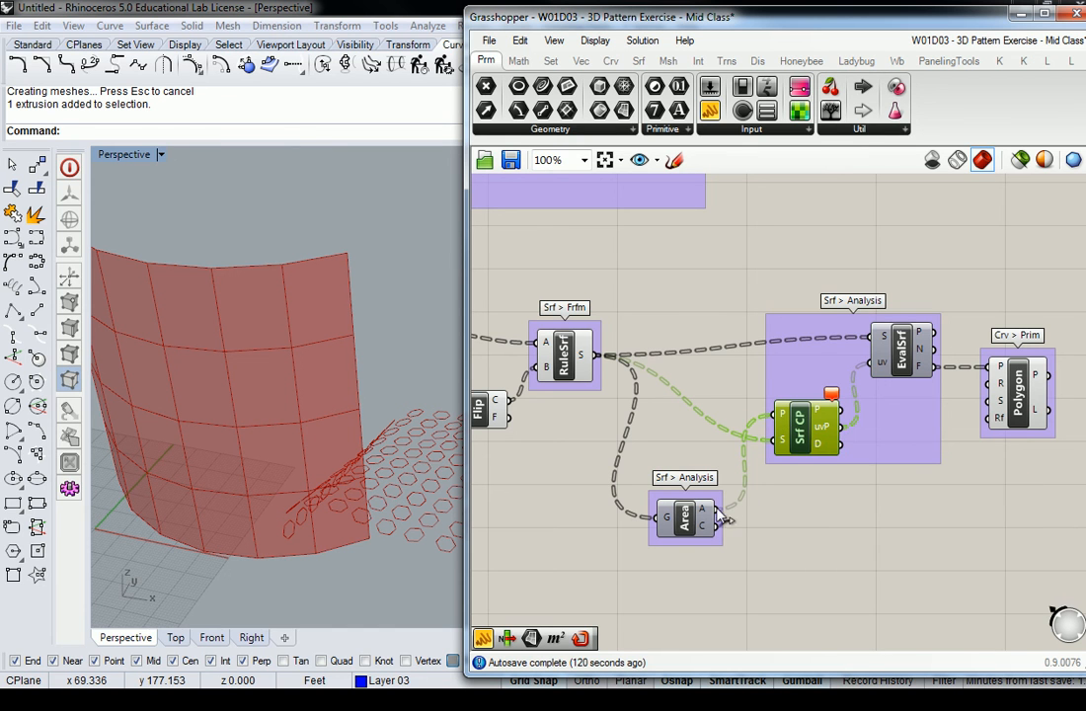
pyautogui.moveTo(701, 514)
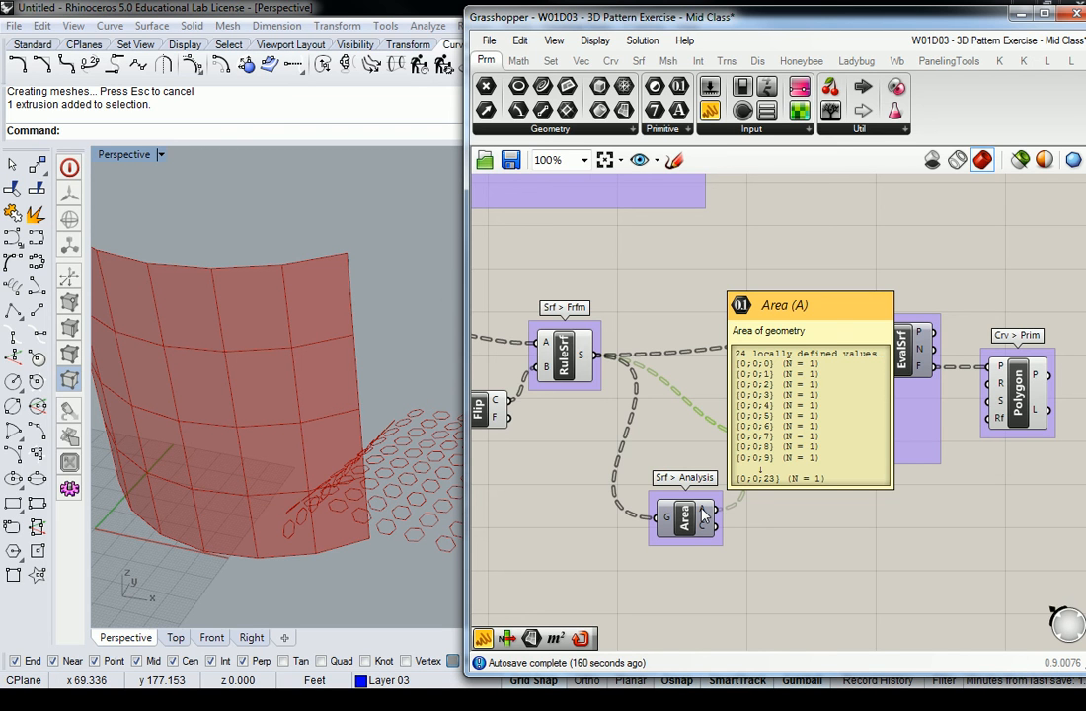
pyautogui.moveTo(701, 533)
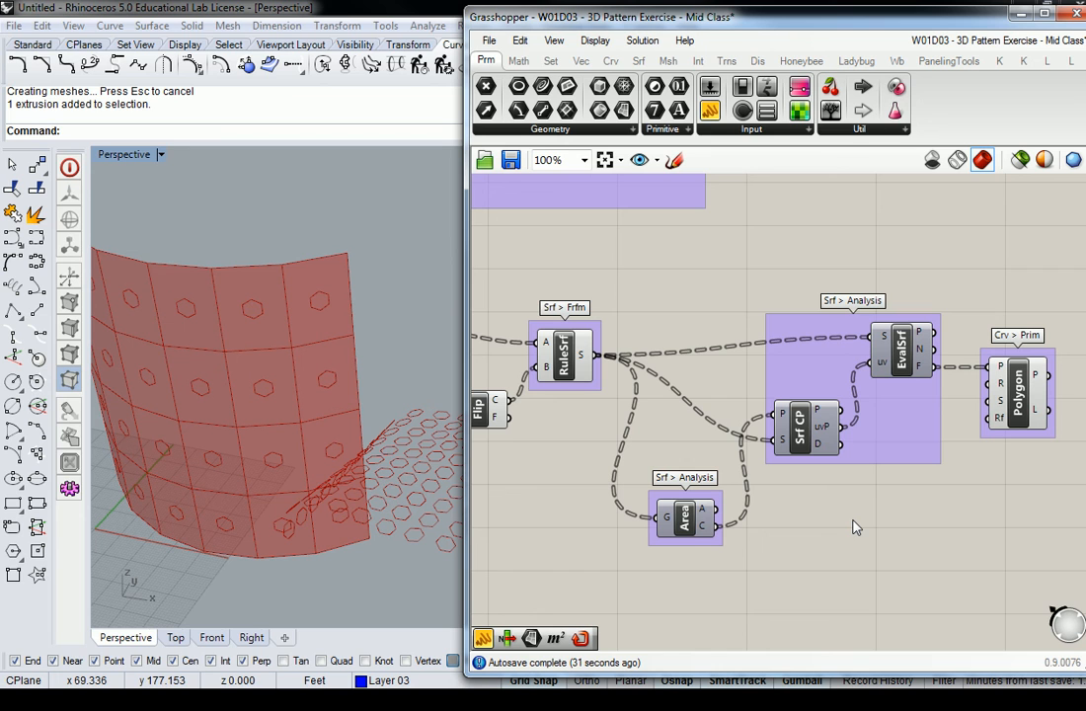
pyautogui.moveTo(1003, 381)
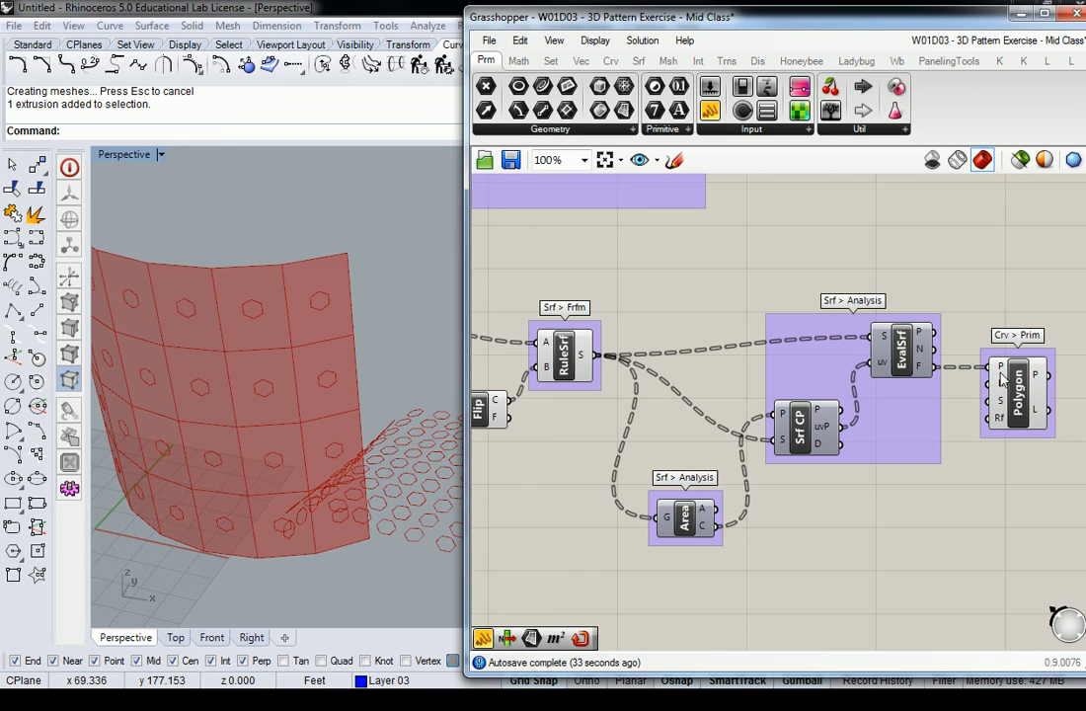